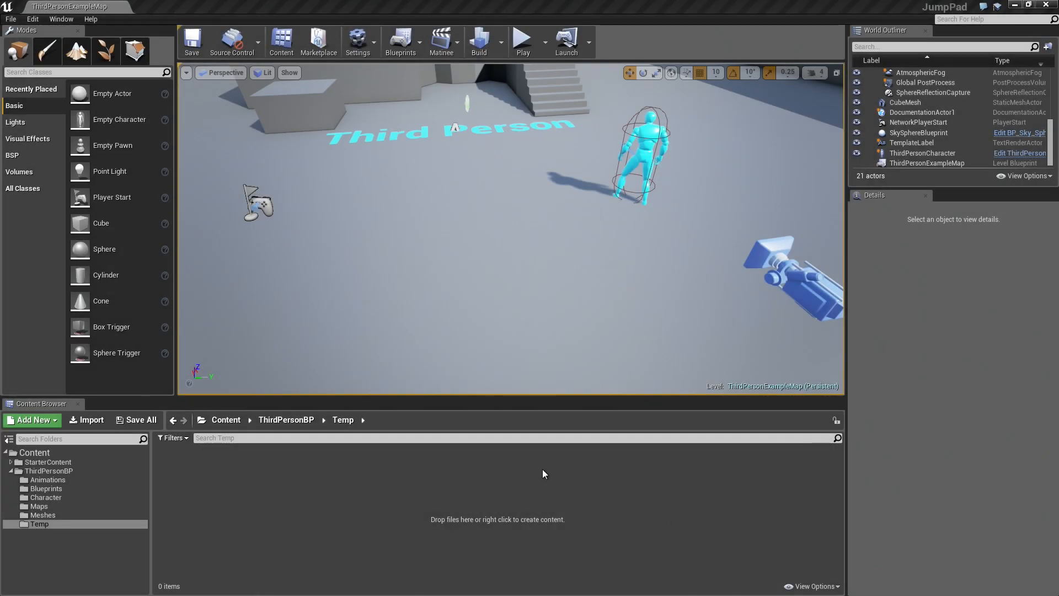
mouse_move(542, 470)
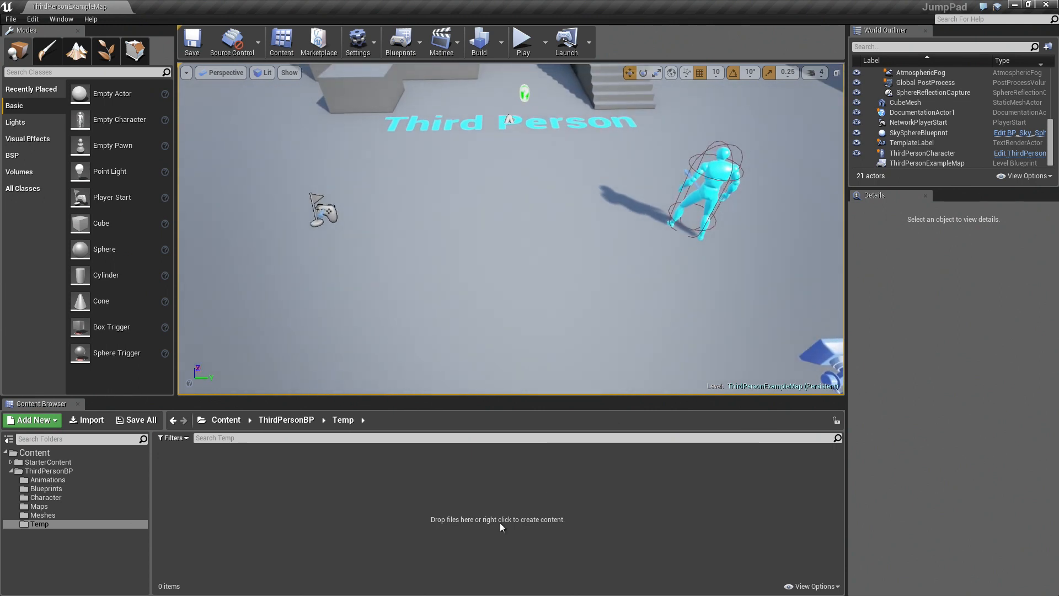
Step: Create a new Actor Blueprint Class named JumpPad in the Content Browser's Temp folder
right_click(500, 519)
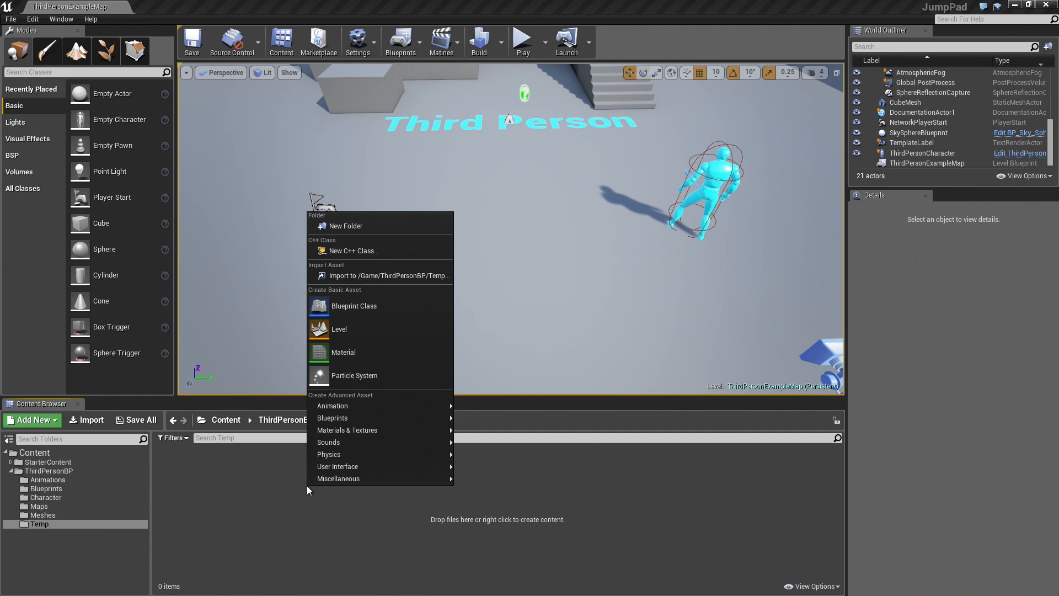
left_click(353, 306)
type("JumpPad")
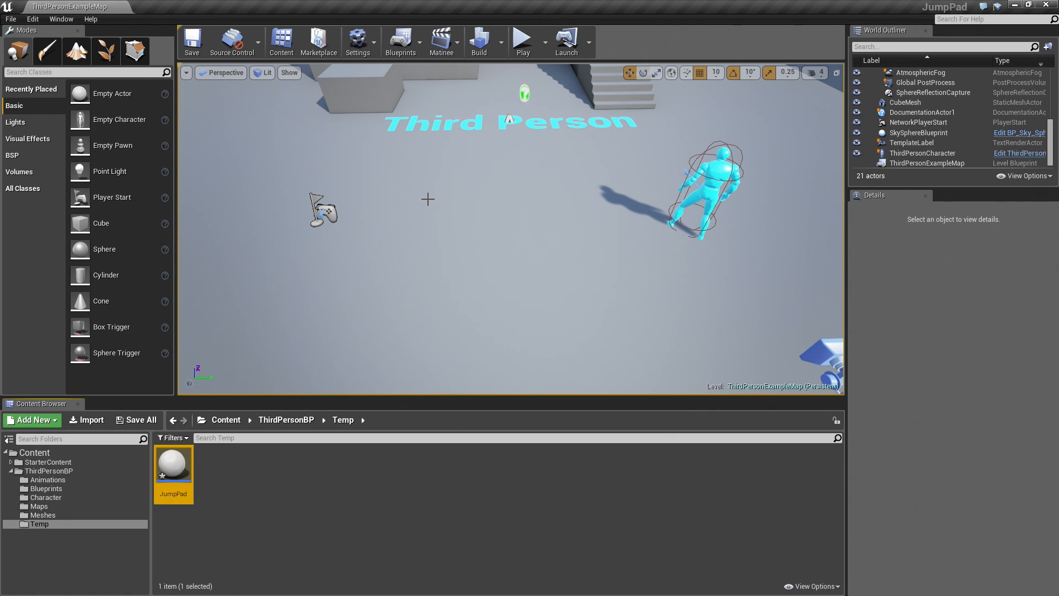
Step: Open JumpPad in the Blueprint editor and add a Cylinder component
double_click(173, 463)
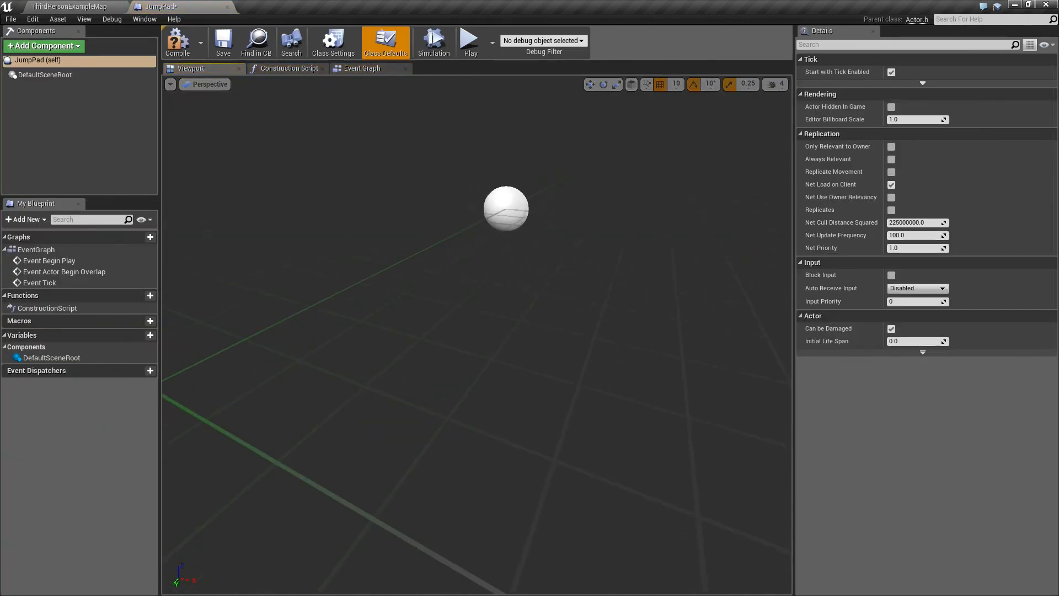
left_click_drag(505, 208, 422, 313)
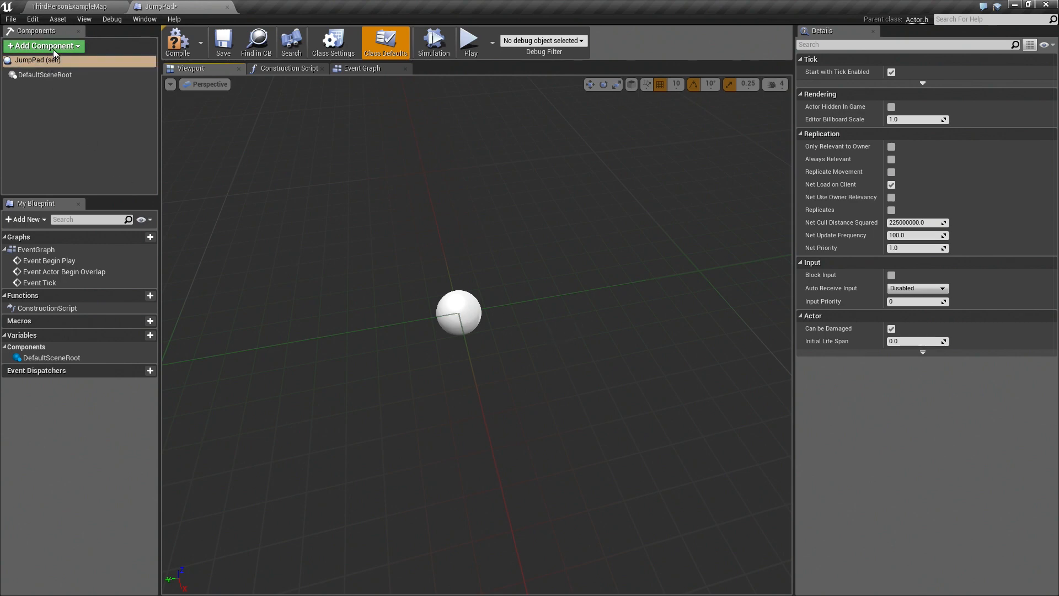
left_click(44, 45)
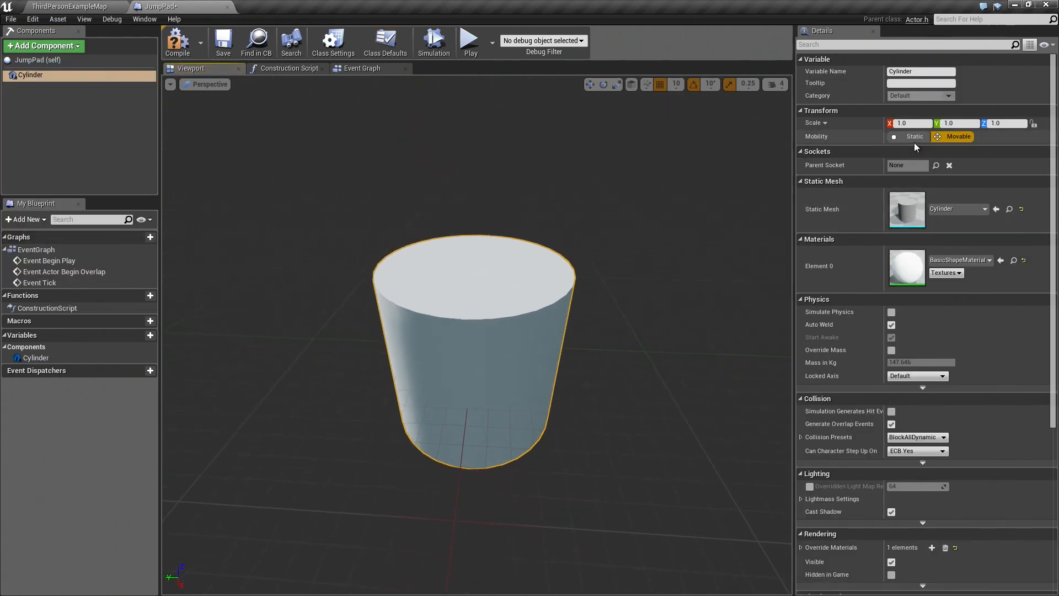
Step: Scale the Cylinder component to X 2.0, Y 2.0, Z 0.1
type("2.0")
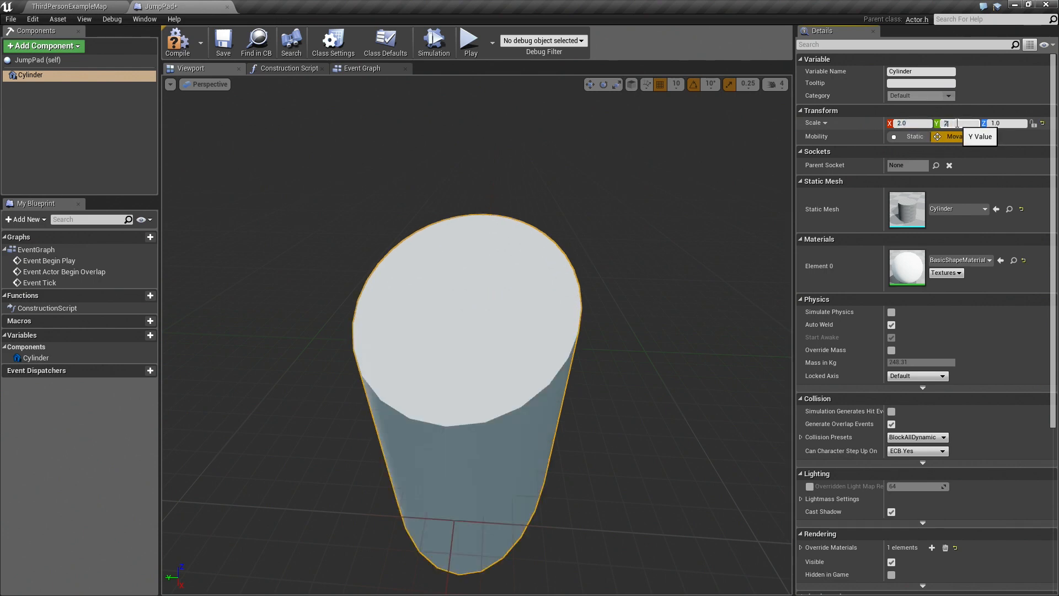
type("2.0")
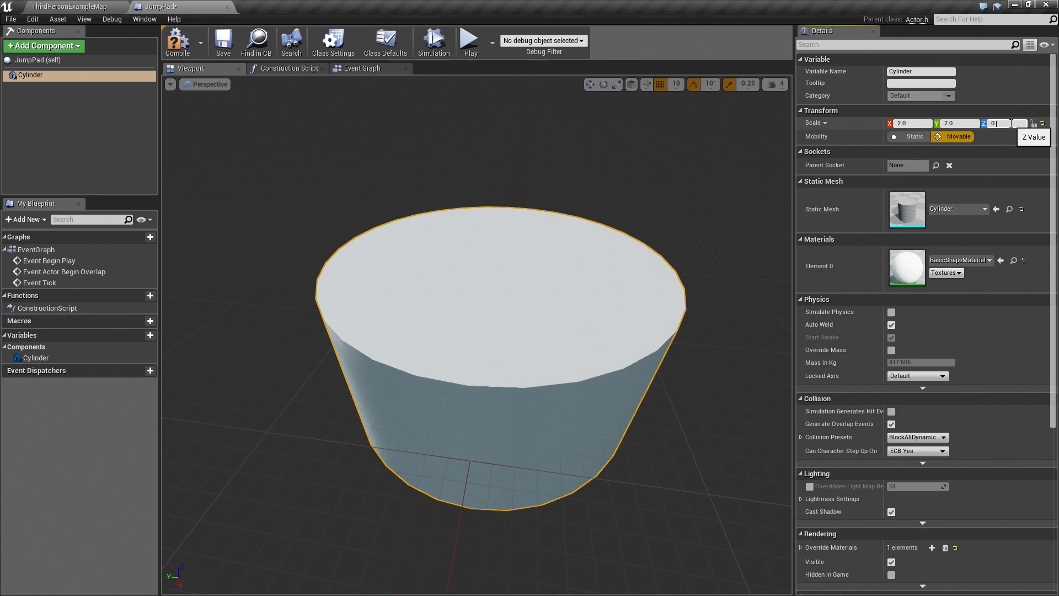
type("0.1")
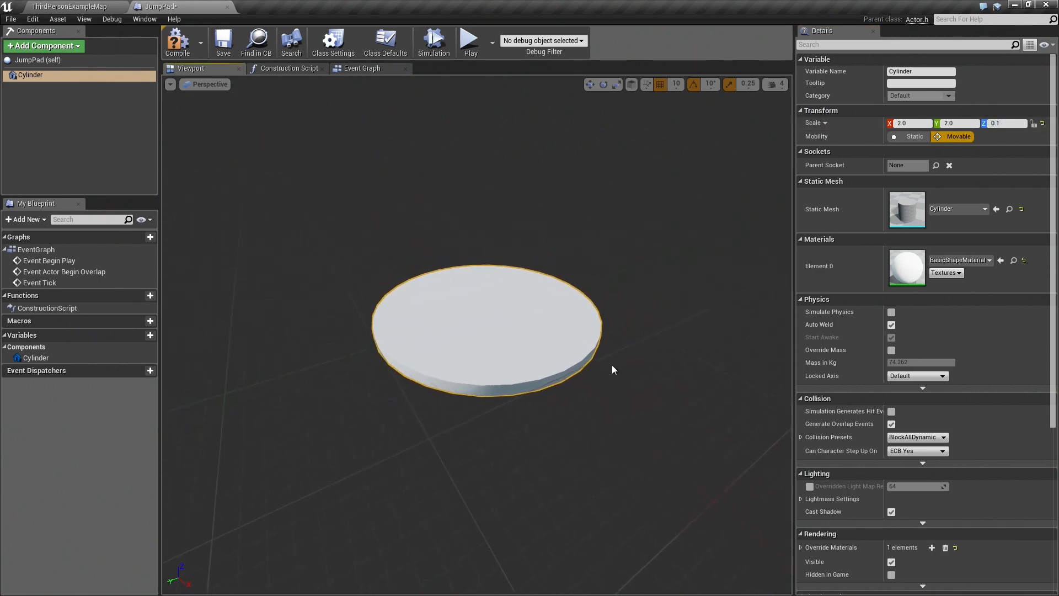
mouse_move(913, 437)
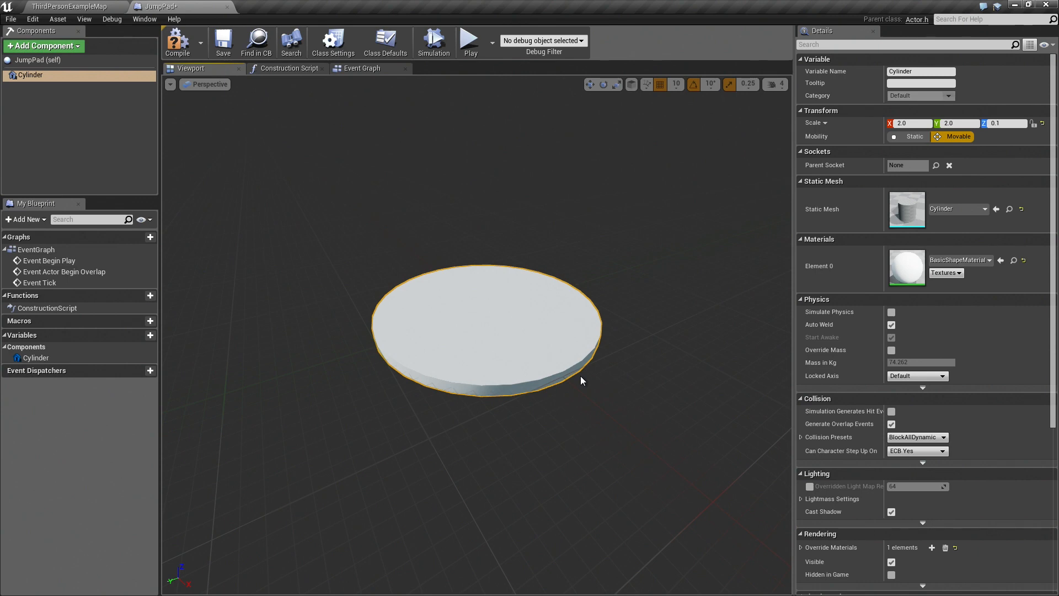
left_click_drag(581, 379, 631, 422)
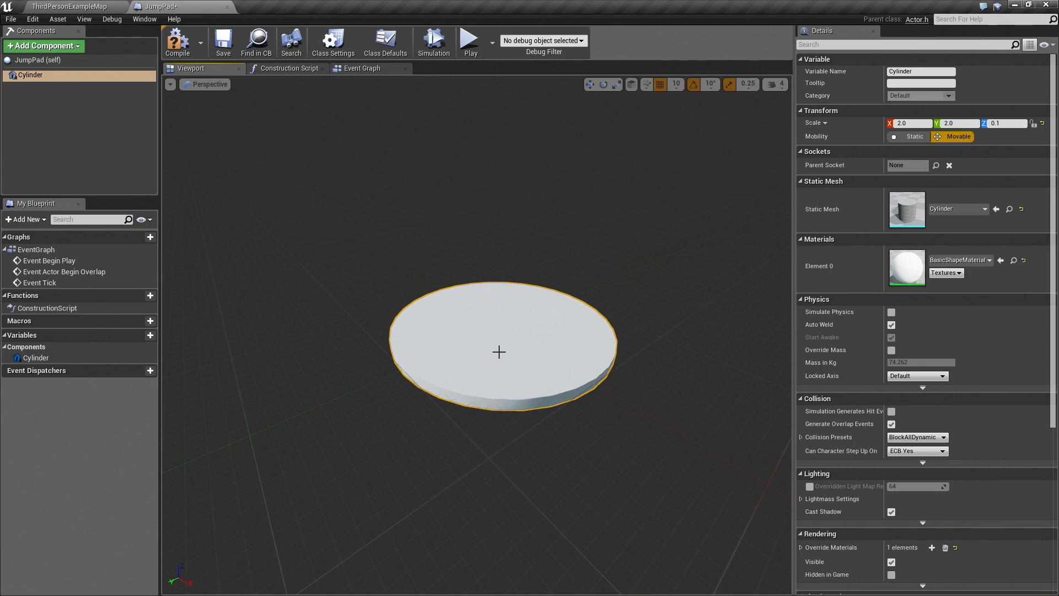
Step: Set the Cylinder's Collision Preset to OverlapAllDynamic
left_click(917, 437)
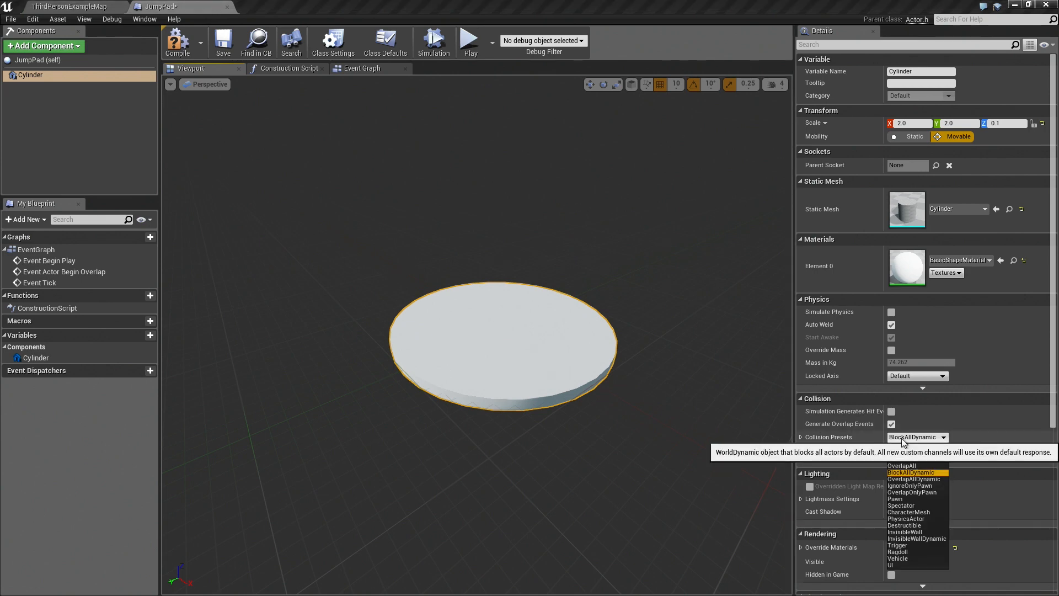
left_click(914, 478)
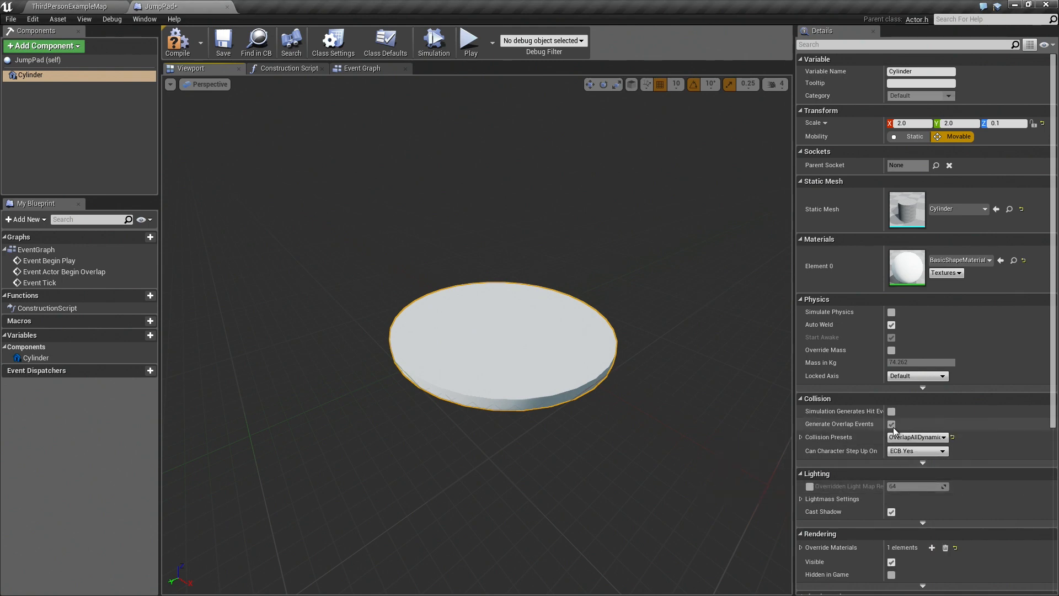
mouse_move(892, 424)
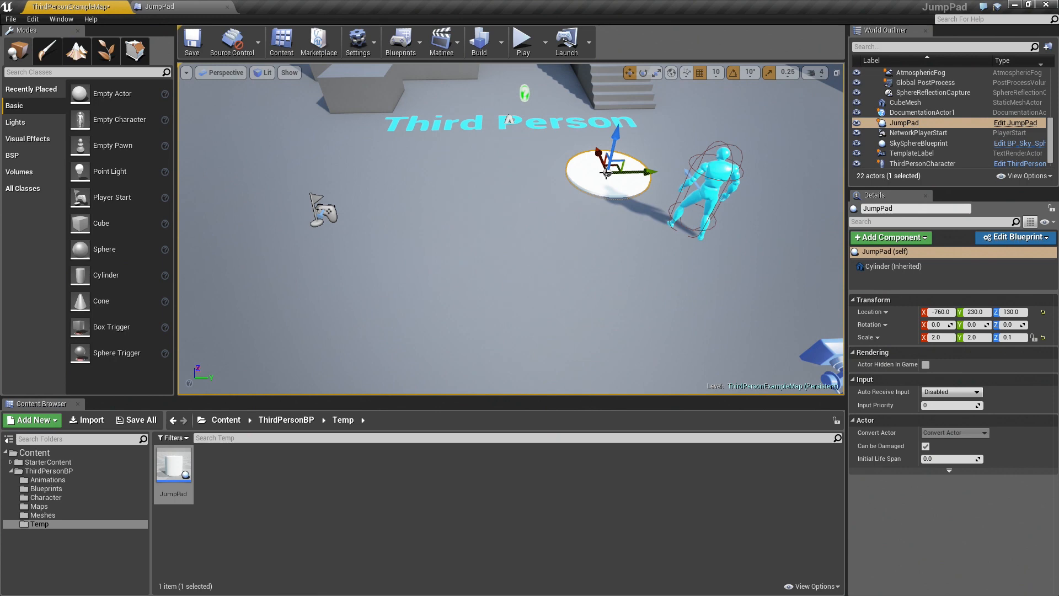
Step: Place a JumpPad instance beside the character and switch back to the JumpPad Blueprint editor
left_click(522, 42)
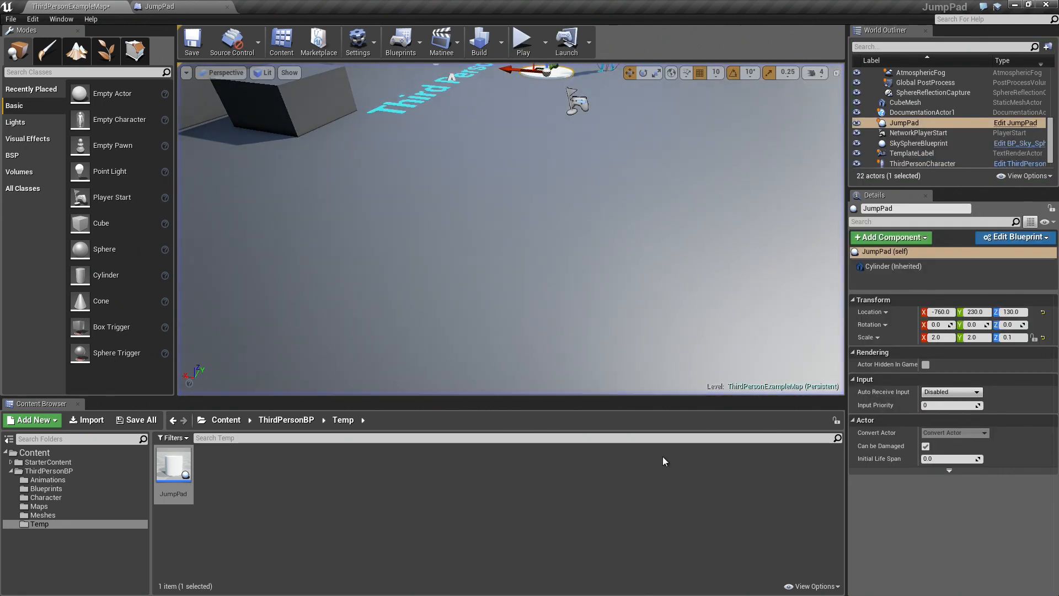
left_click(1012, 237)
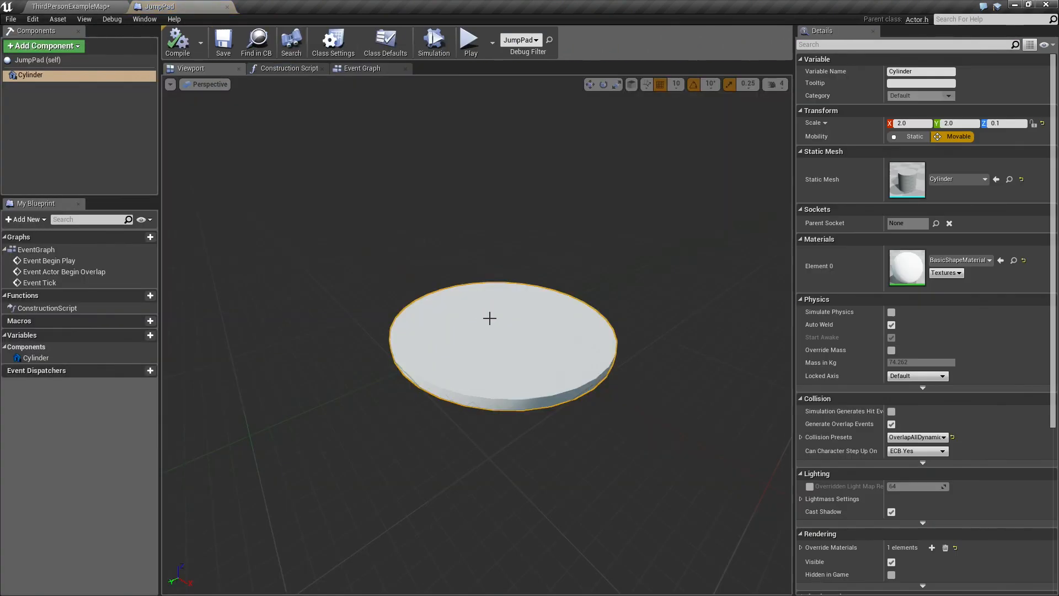
Step: Add an Event ActorBeginOverlap node to the JumpPad Event Graph
left_click(362, 68)
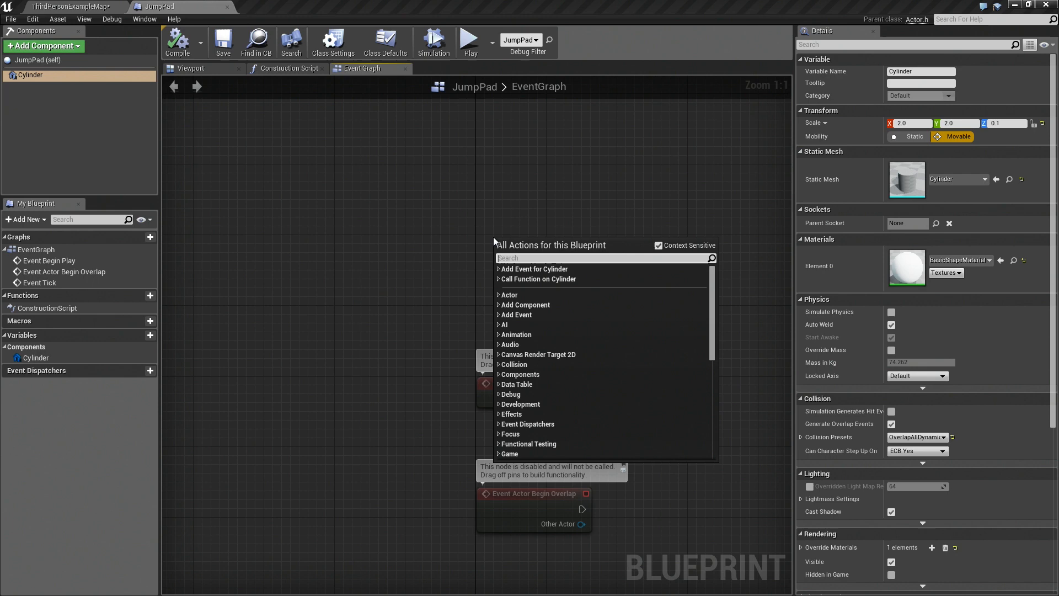
type("begin actor")
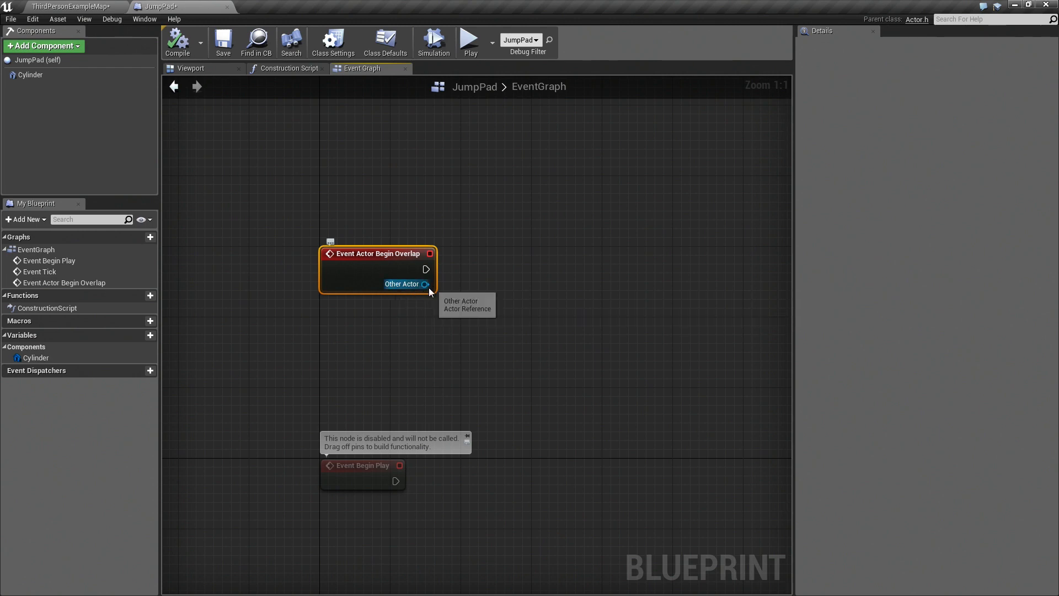
mouse_move(527, 301)
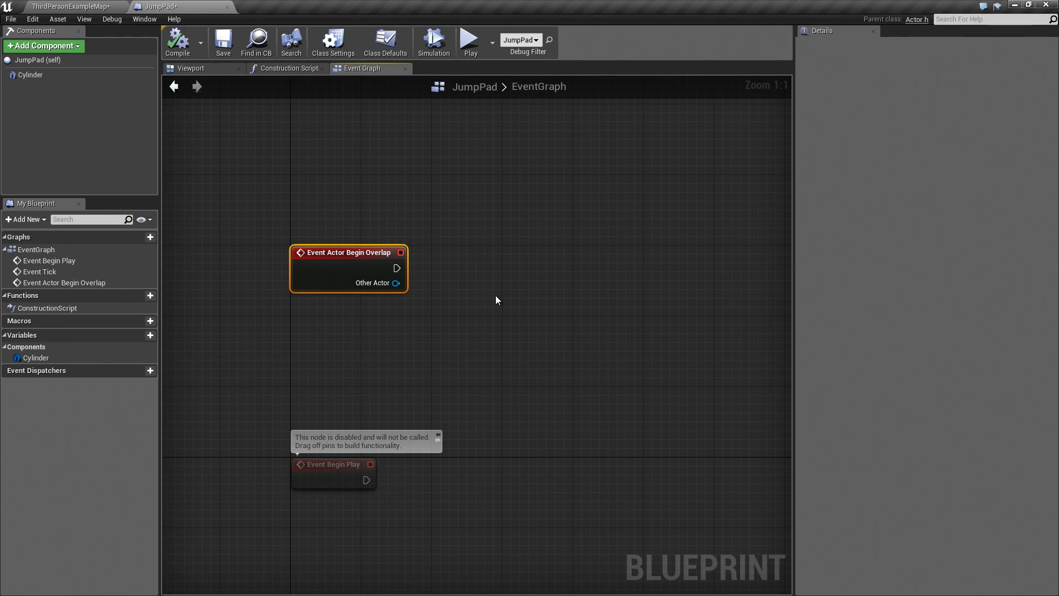
Step: Wire the overlap's Other Actor pin into a Cast To ThirdPersonCharacter node
left_click_drag(496, 300, 512, 336)
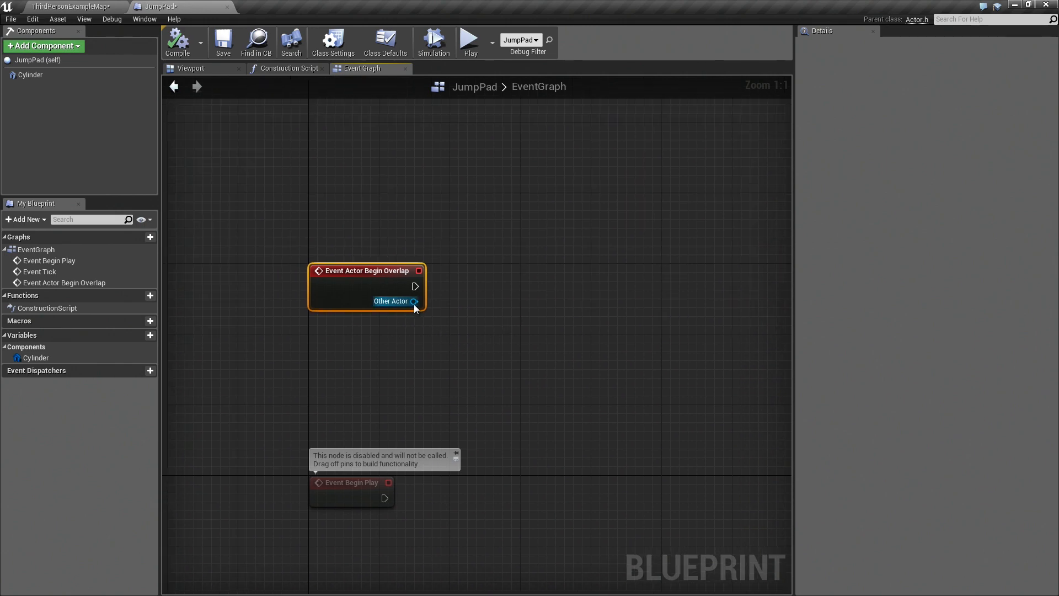
left_click_drag(414, 301, 477, 346)
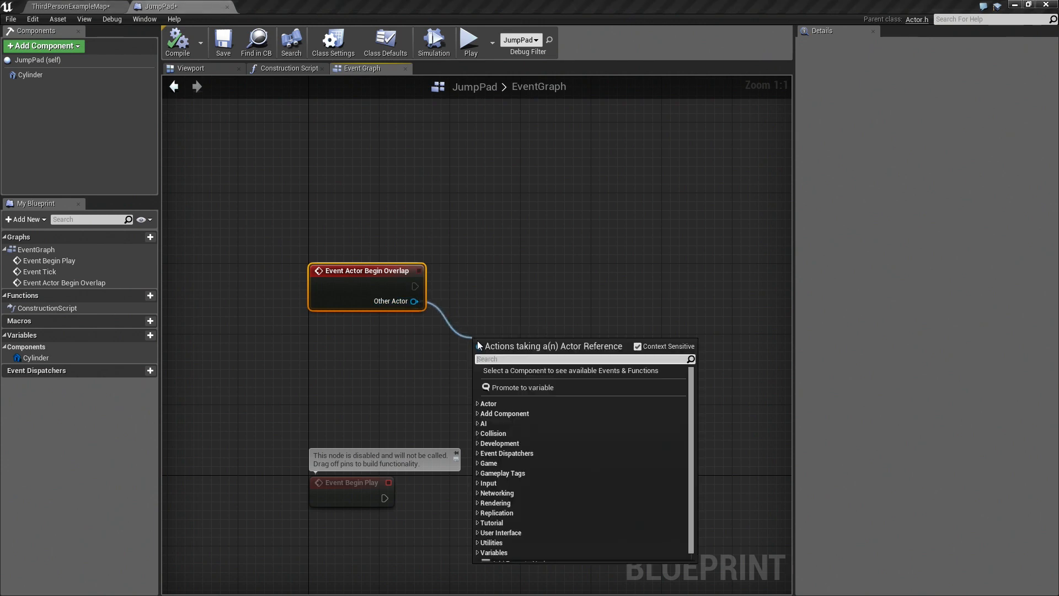
type("cast to char")
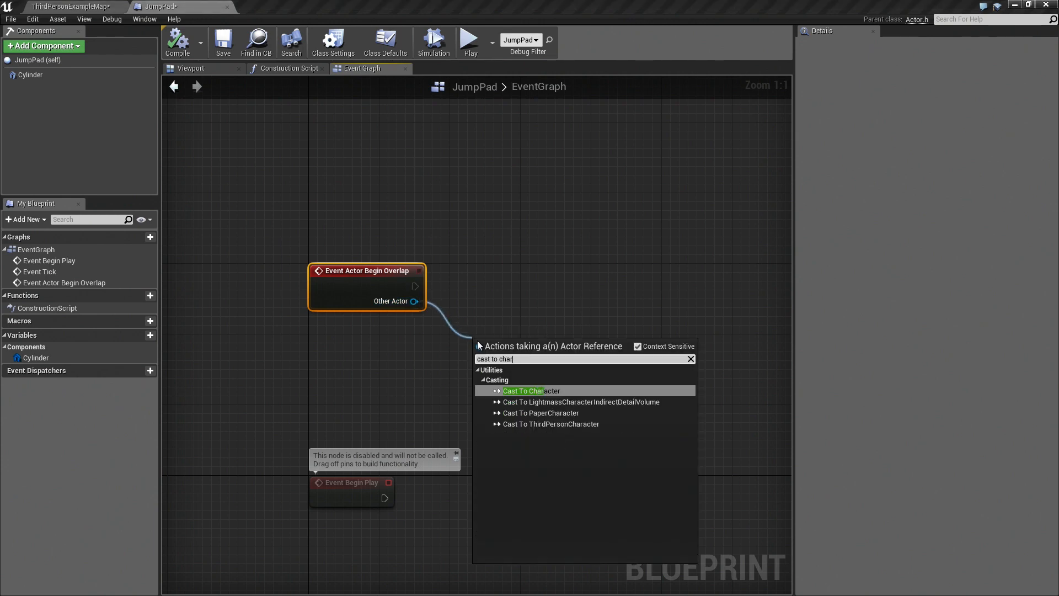
left_click(551, 424)
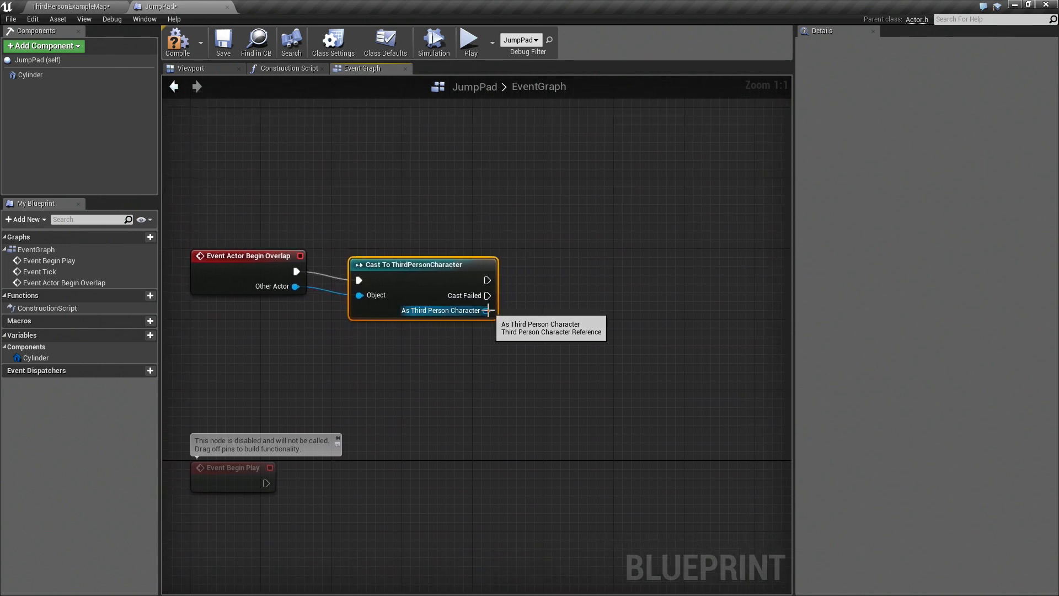
Step: Add a Launch Character node after the cast with Launch Velocity Z set to 1000.0
left_click_drag(487, 310, 548, 355)
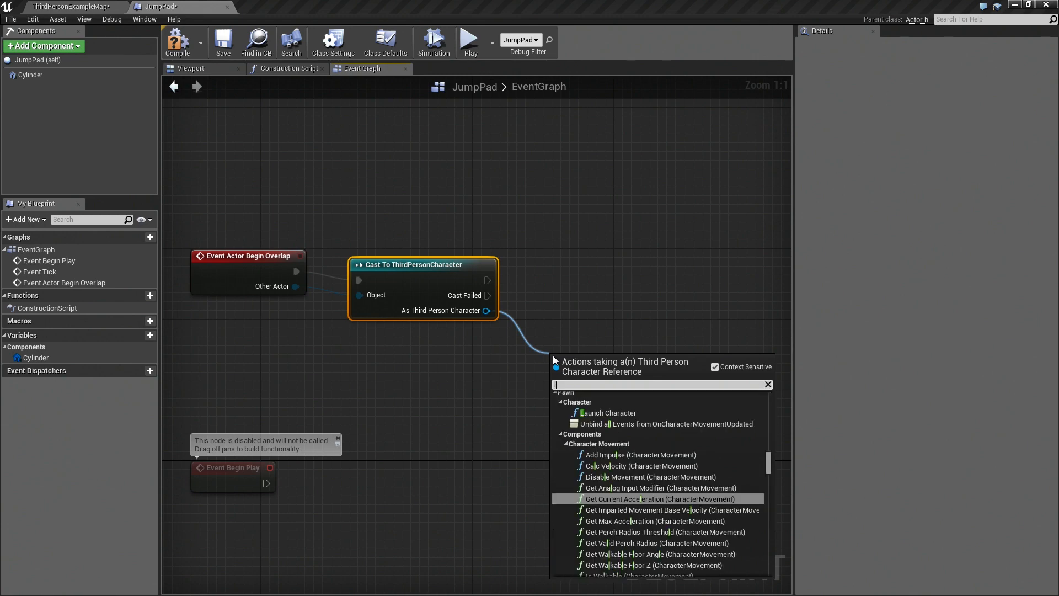
type("launch cha")
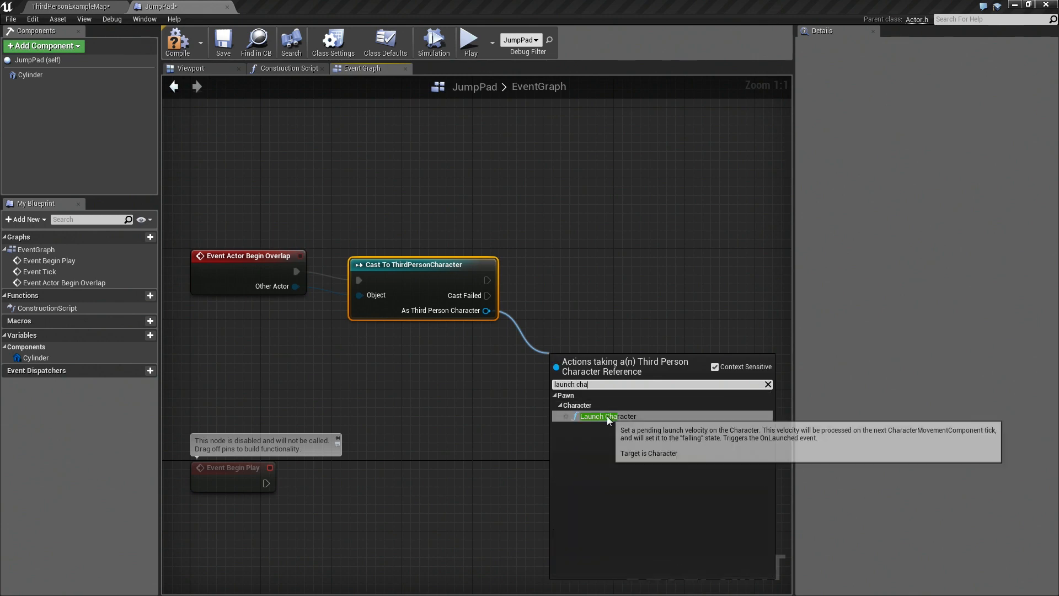
left_click(600, 415)
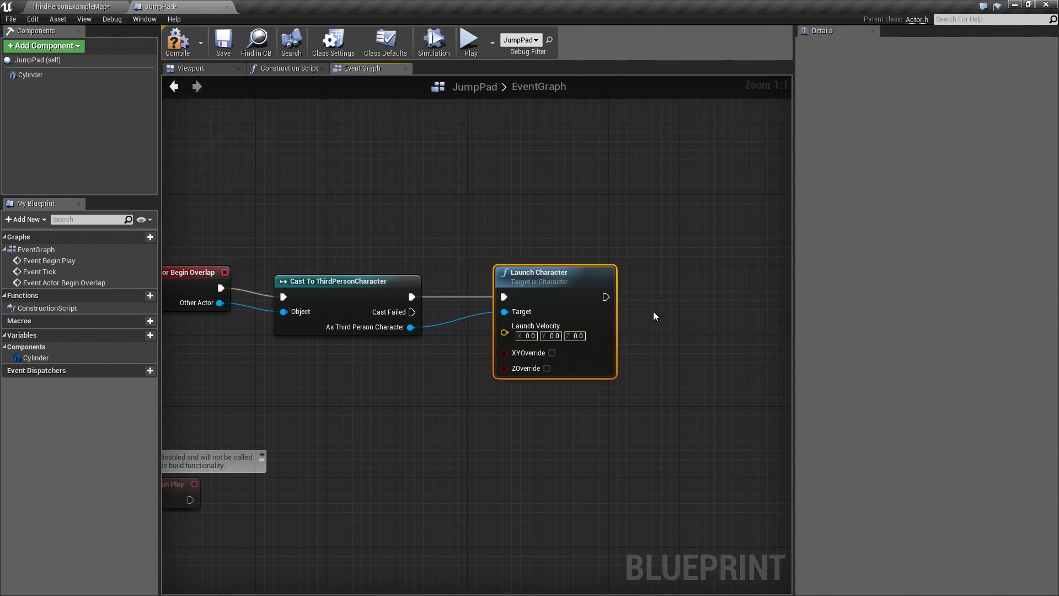
left_click(576, 336)
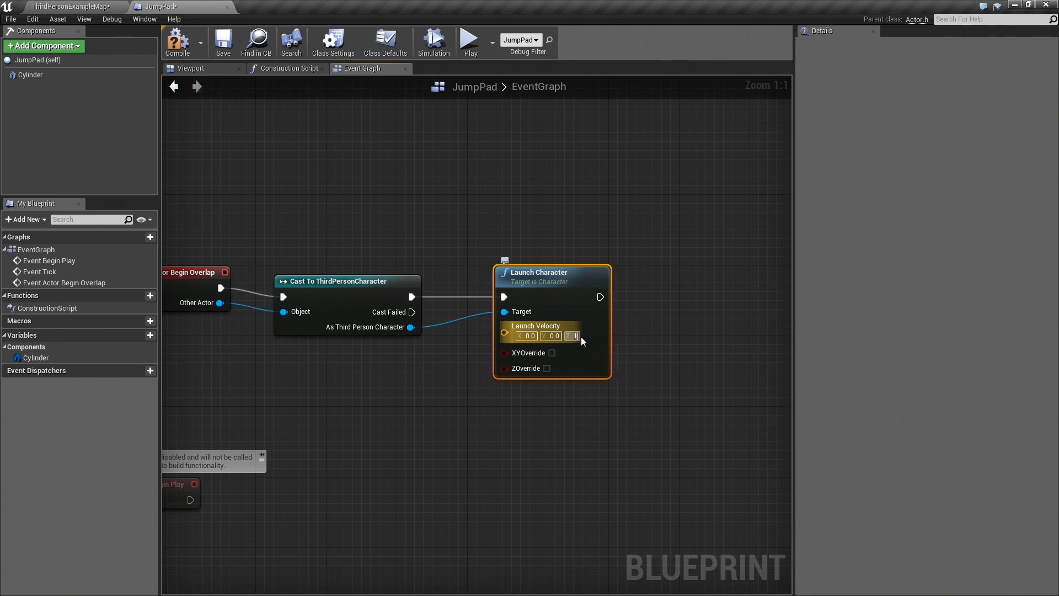
type("1000.0")
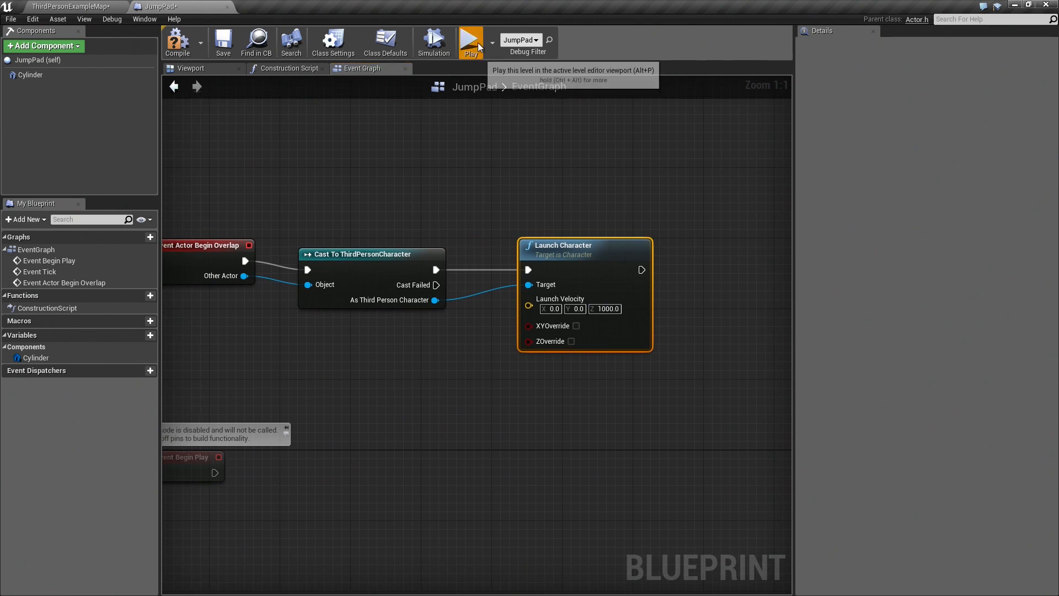
Step: Play-test the jump pad, then raise Launch Velocity Z to 3000.0
left_click(471, 41)
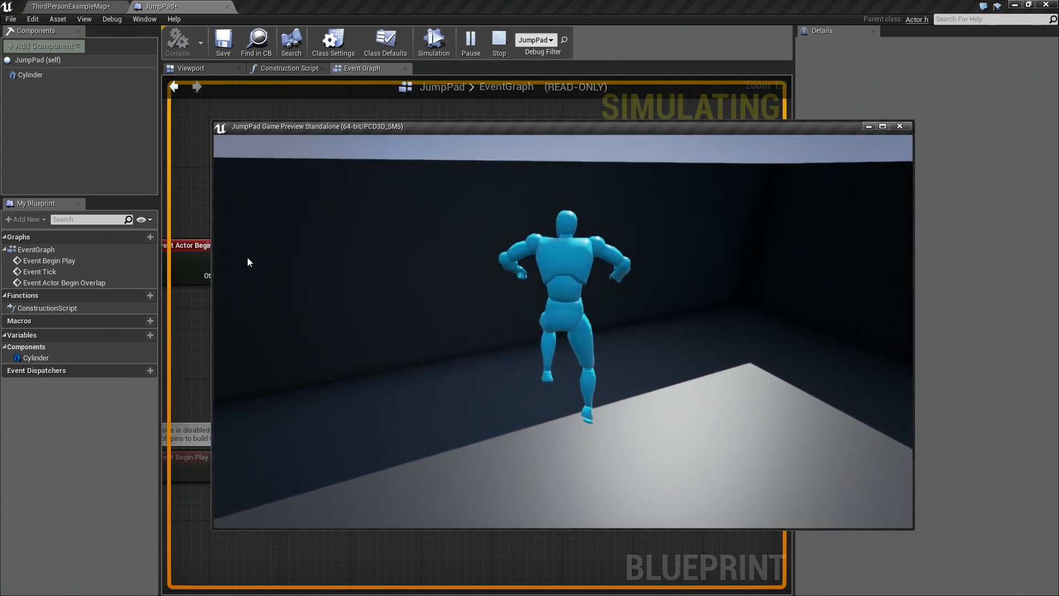
left_click(499, 42)
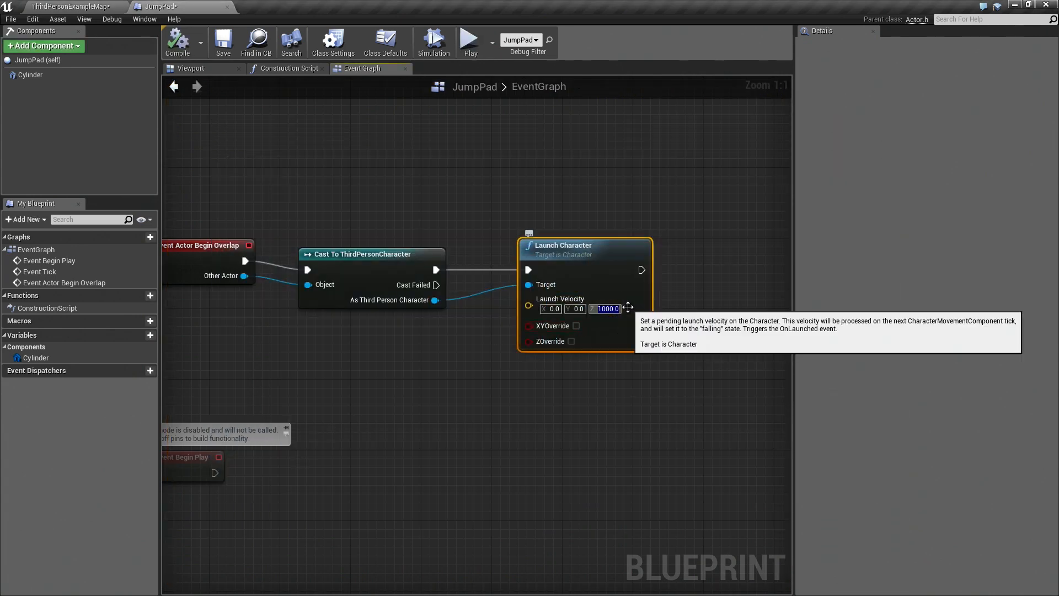
type("3000.0")
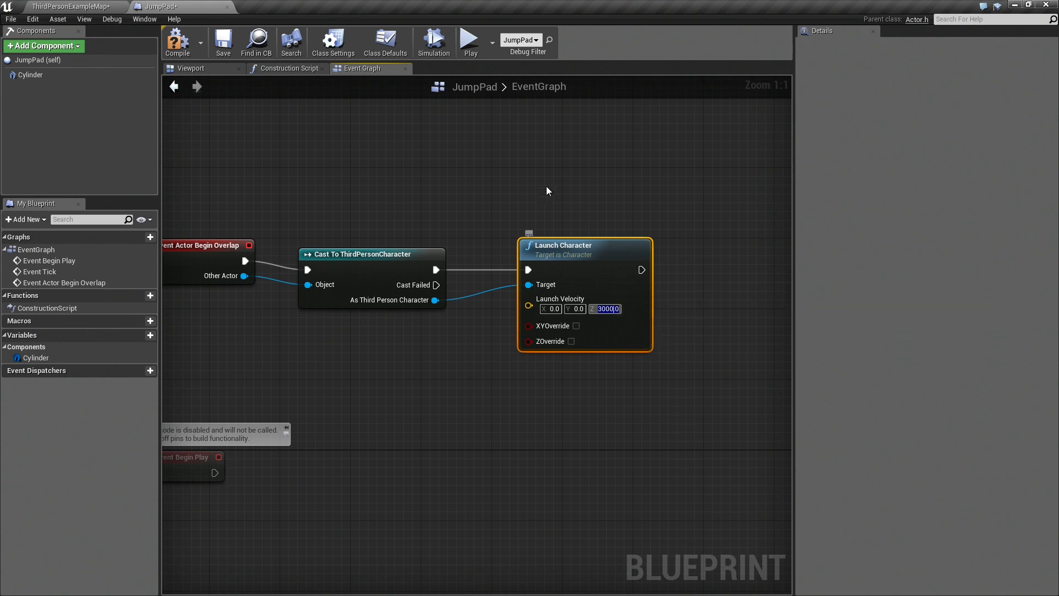